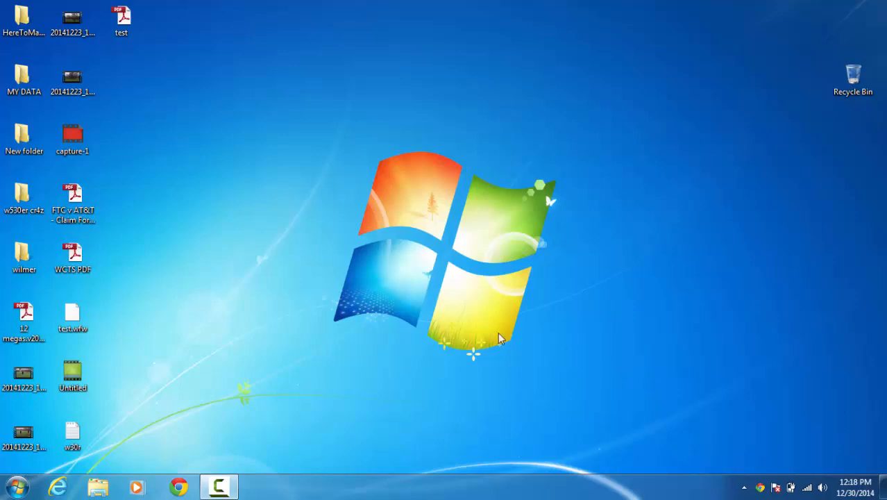
pyautogui.moveTo(224, 5)
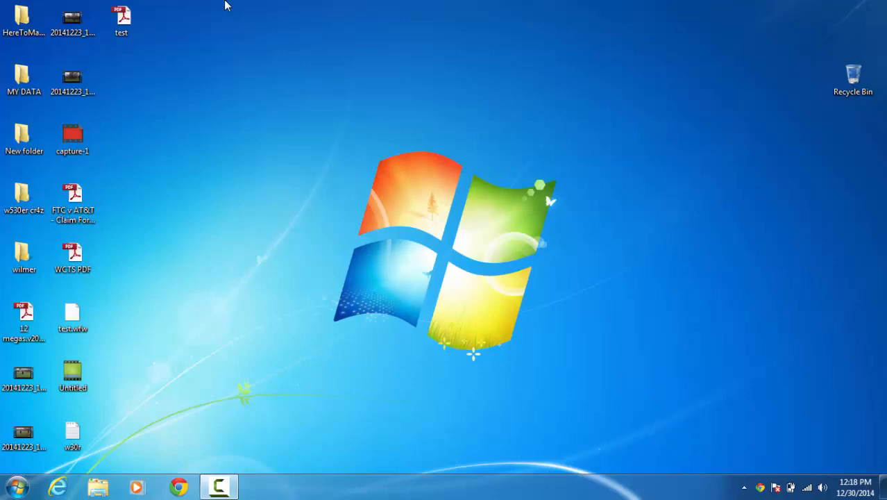
pyautogui.moveTo(354, 169)
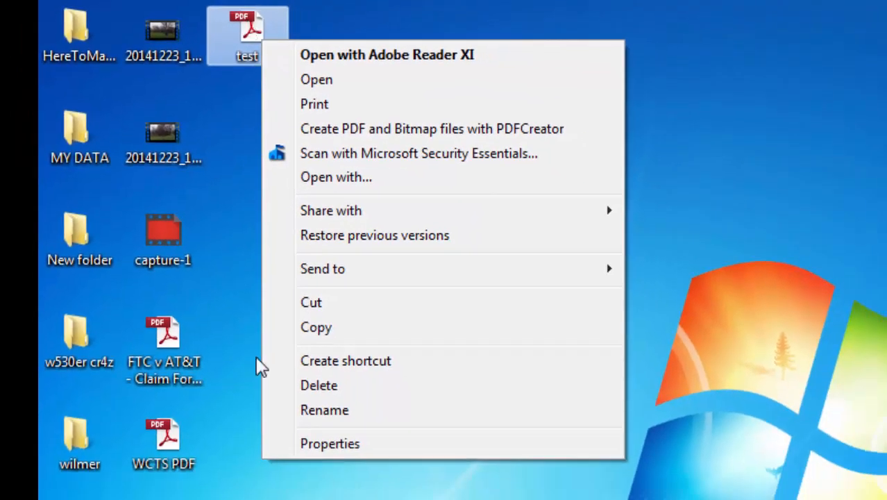
# Delete the 'test' PDF from the desktop into the Recycle Bin.
pyautogui.click(319, 385)
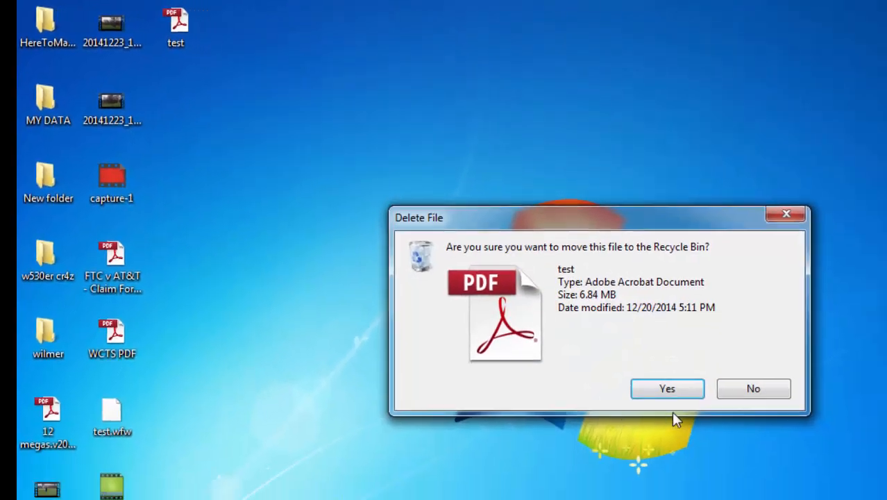
pyautogui.click(668, 388)
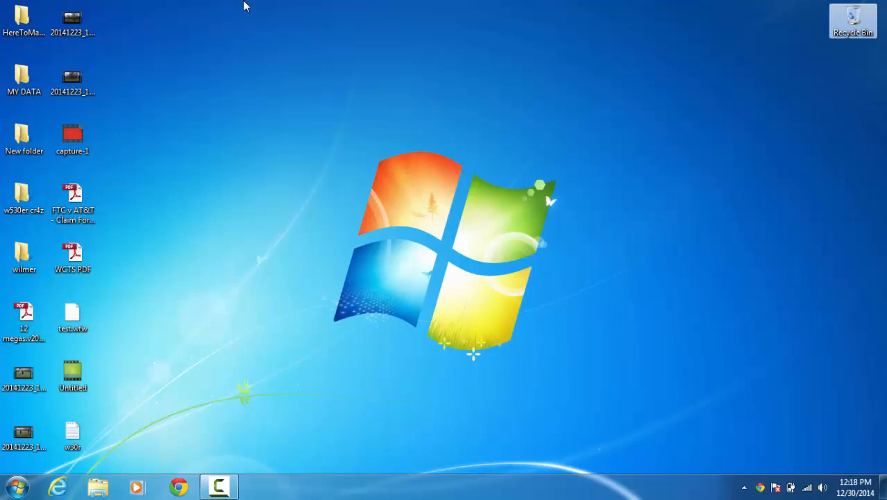
pyautogui.moveTo(109, 6)
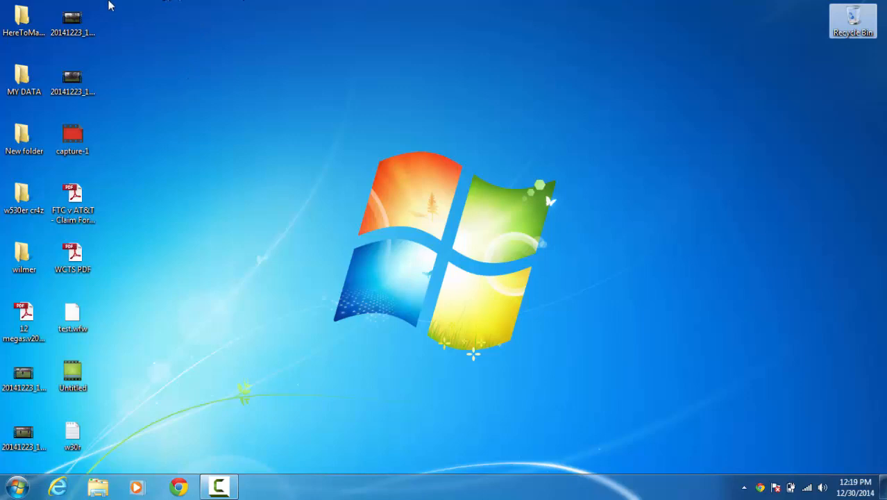
pyautogui.moveTo(707, 20)
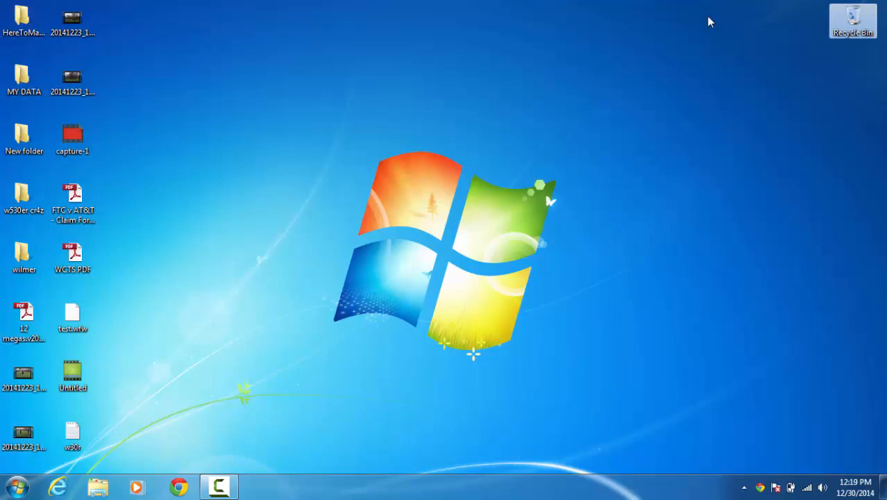
pyautogui.moveTo(346, 248)
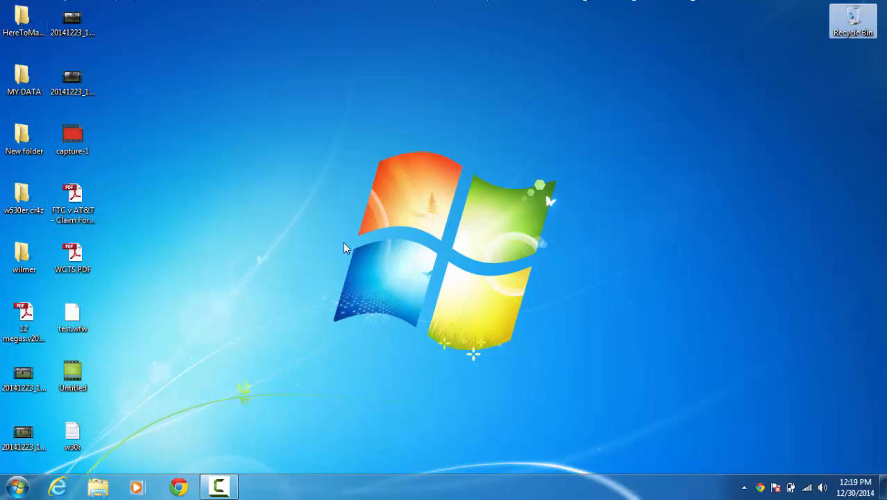
# Create a new desktop folder named 'backup'.
pyautogui.rightClick(346, 248)
pyautogui.write('b')
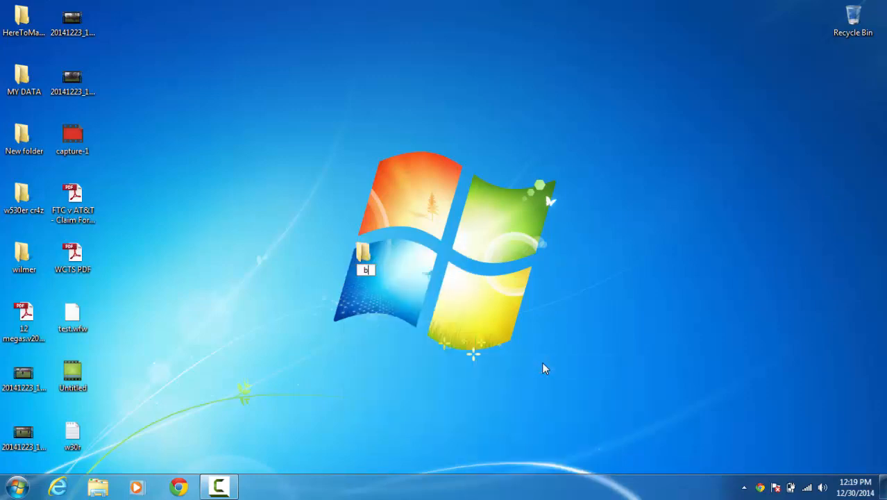
pyautogui.write('ackup')
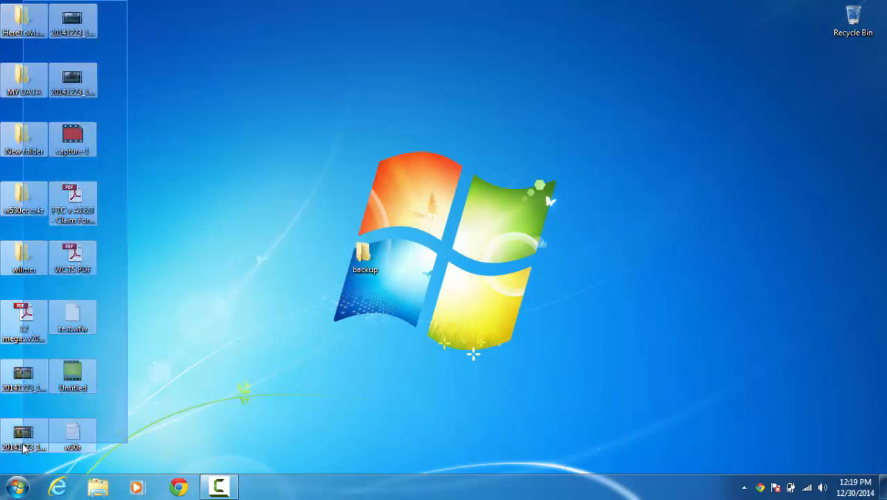
pyautogui.moveTo(25, 447)
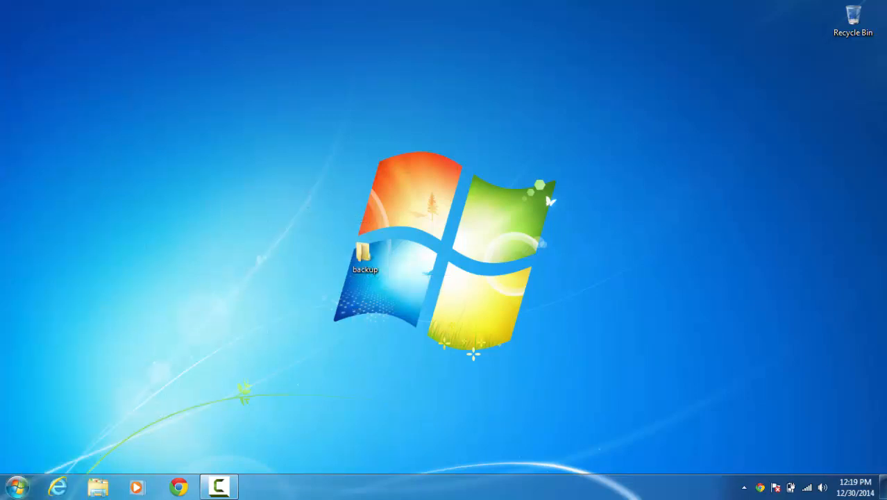
# Open the Computer window from the Start menu to list the drives.
pyautogui.click(17, 480)
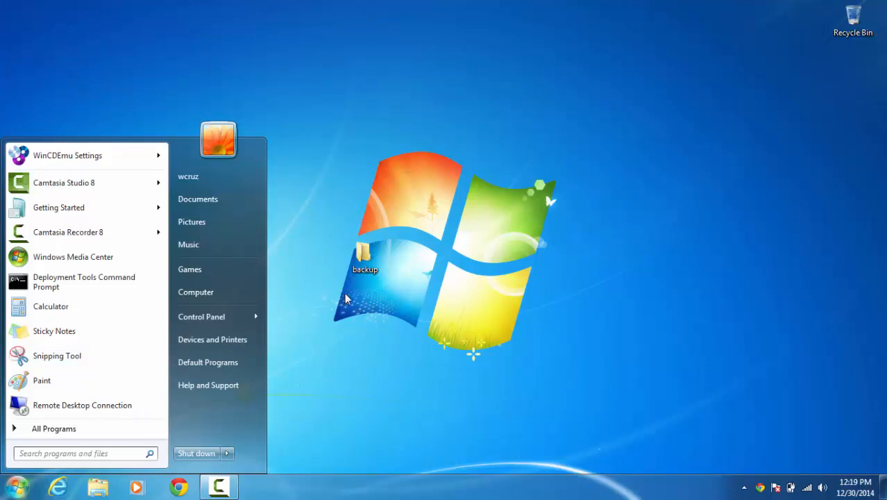
pyautogui.moveTo(219, 307)
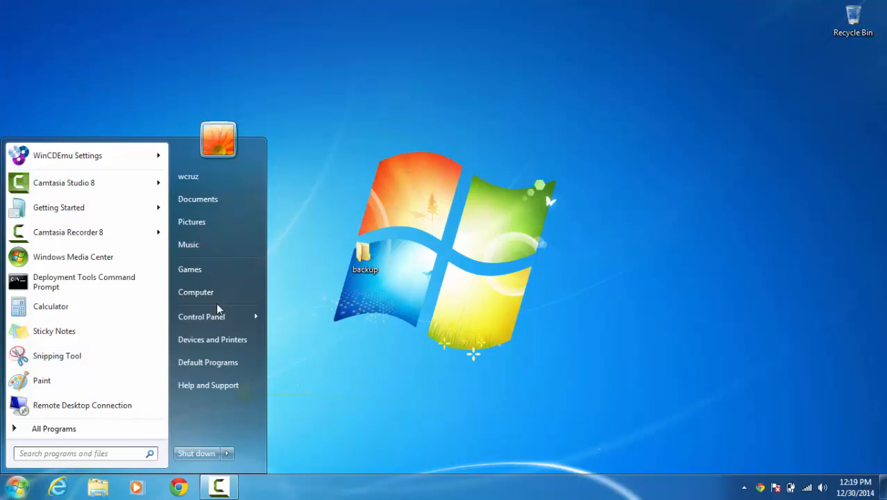
pyautogui.click(196, 292)
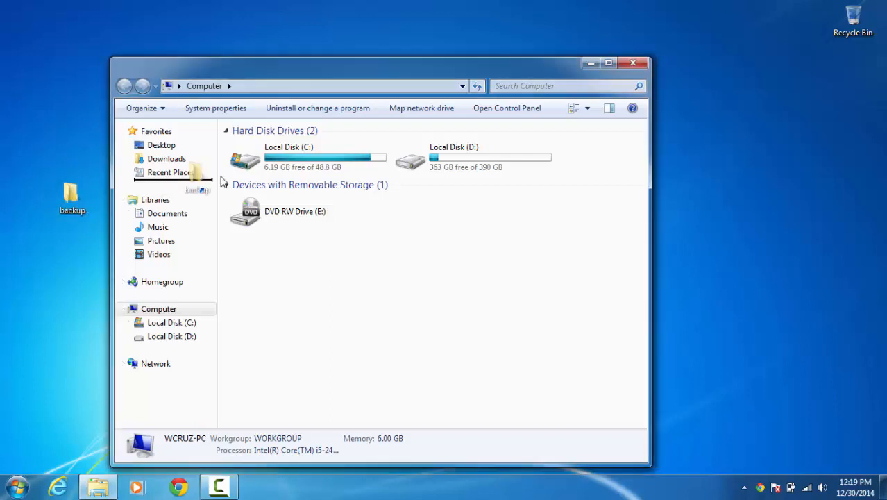
pyautogui.moveTo(511, 74)
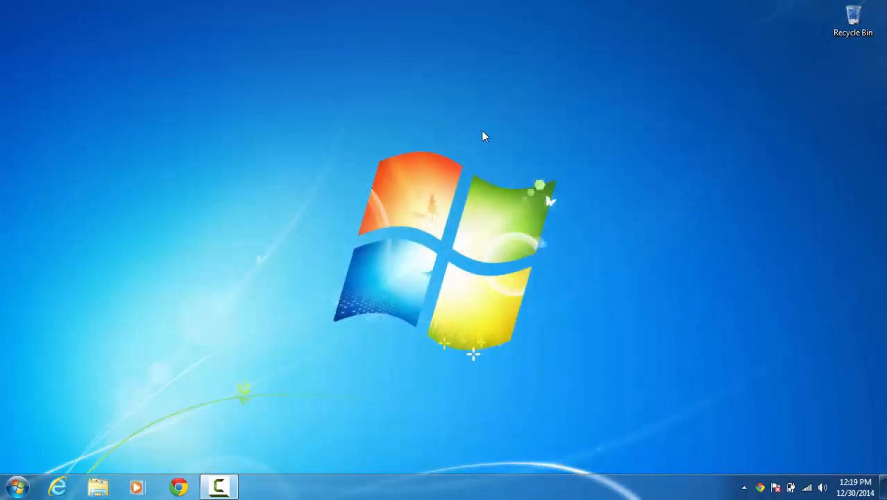
pyautogui.moveTo(364, 459)
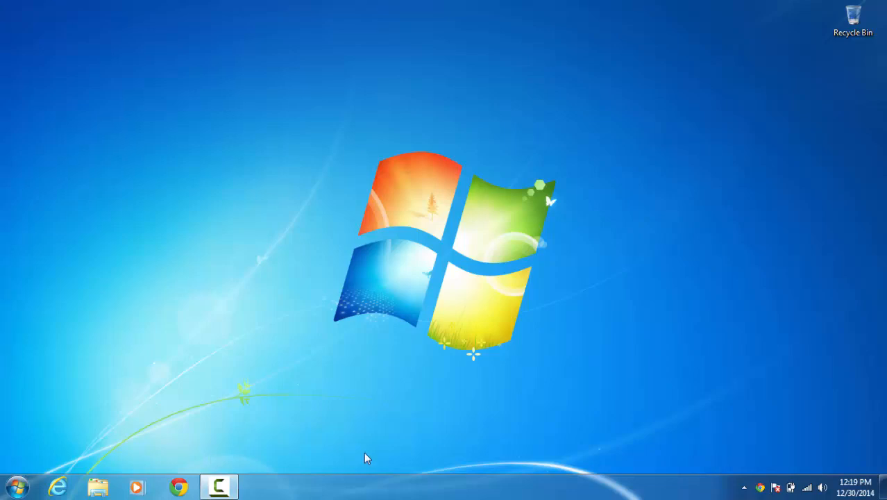
pyautogui.moveTo(20, 486)
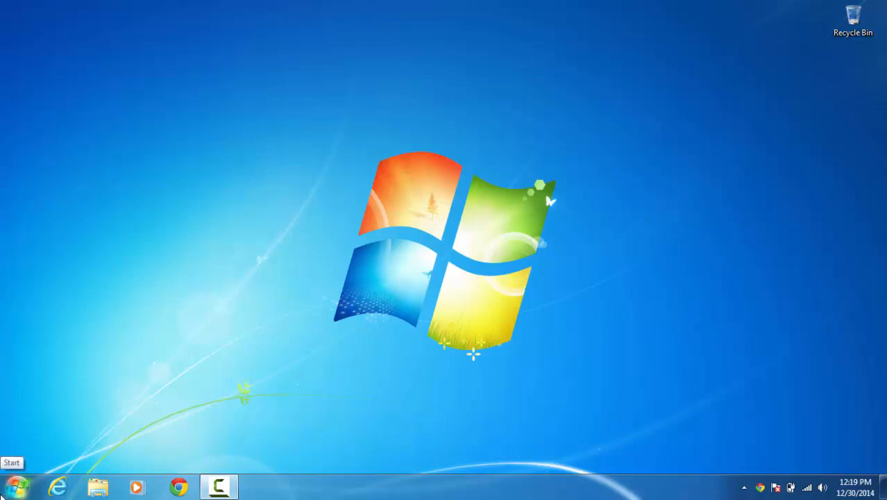
pyautogui.moveTo(233, 300)
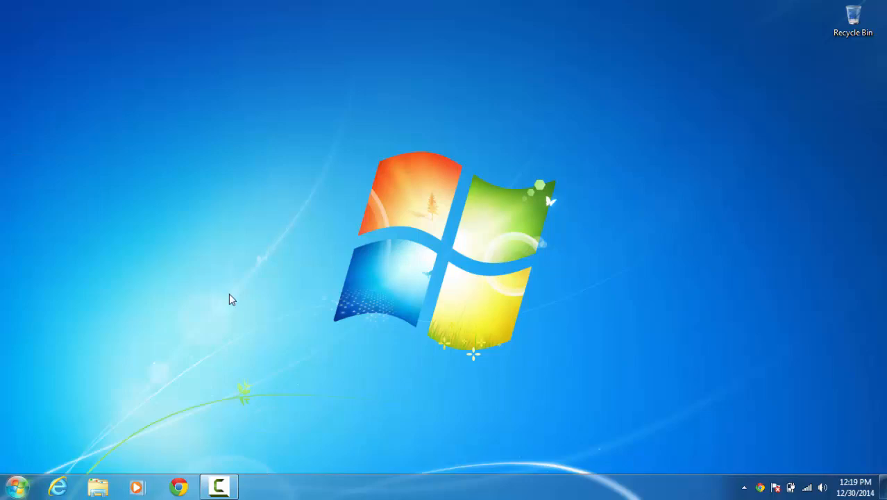
# Browse to Local Disk (C:) > Users > the user's profile folder.
pyautogui.click(95, 487)
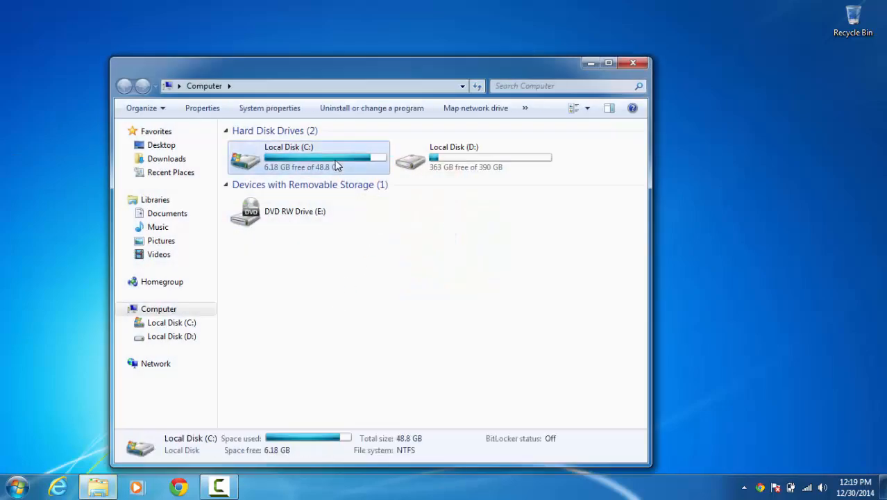
pyautogui.doubleClick(309, 157)
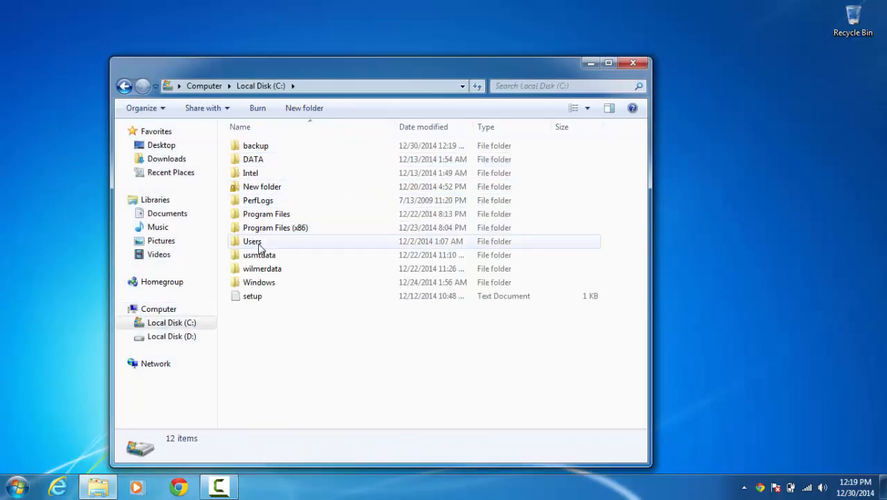
pyautogui.doubleClick(252, 241)
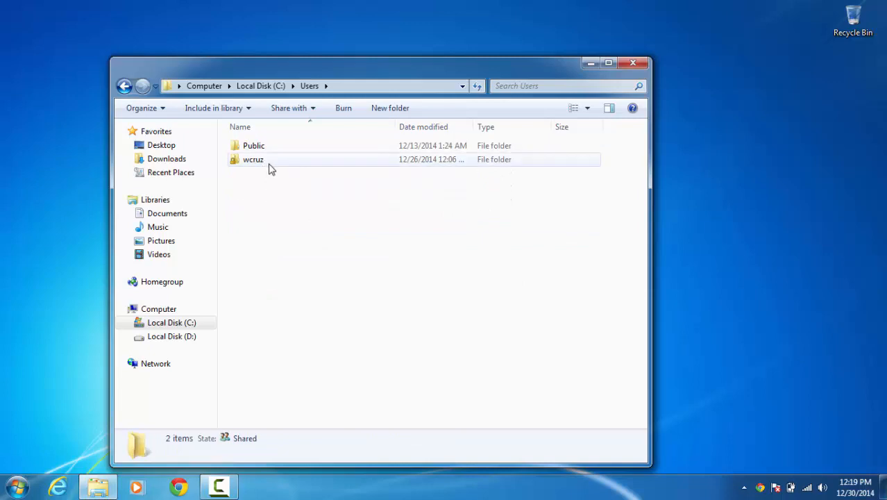
pyautogui.doubleClick(252, 159)
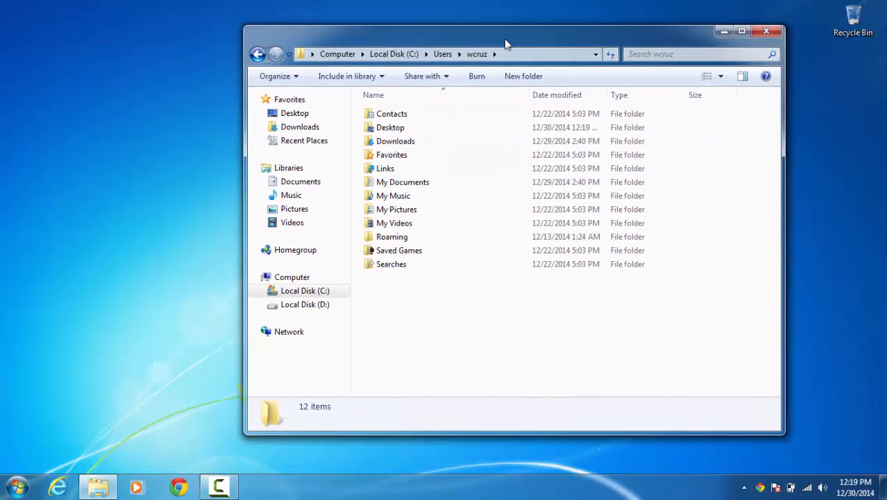
pyautogui.moveTo(392, 129)
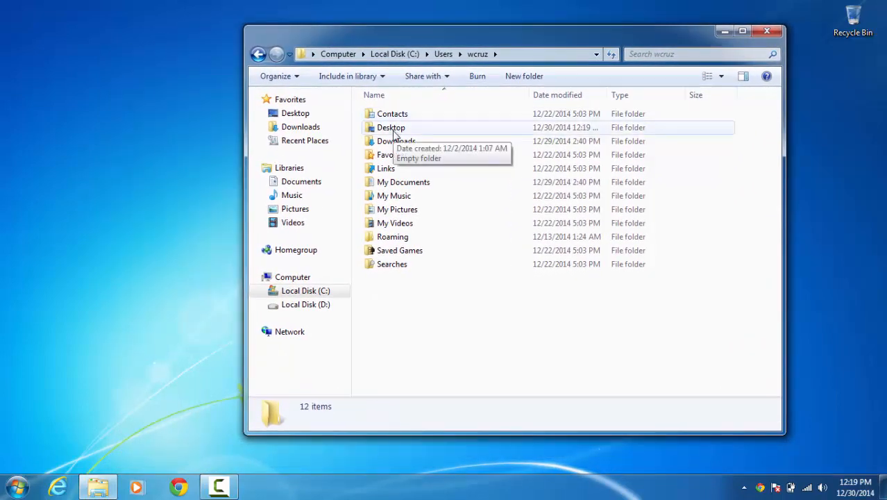
pyautogui.rightClick(391, 127)
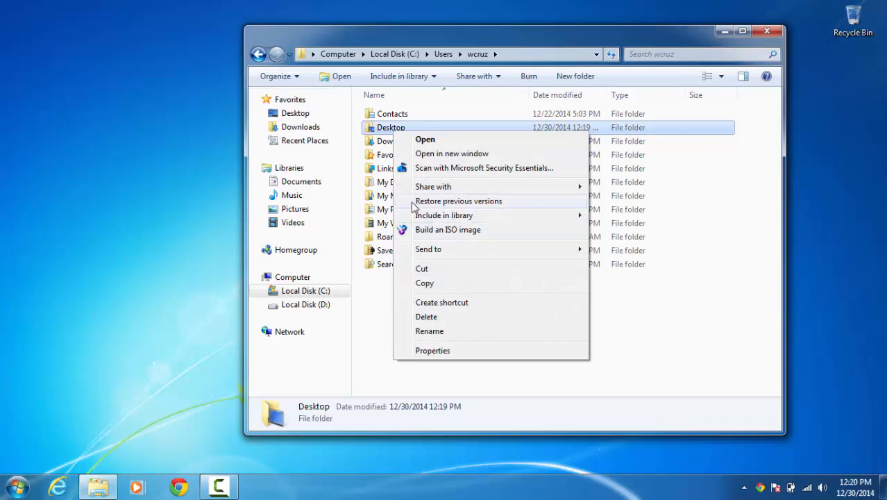
pyautogui.click(458, 201)
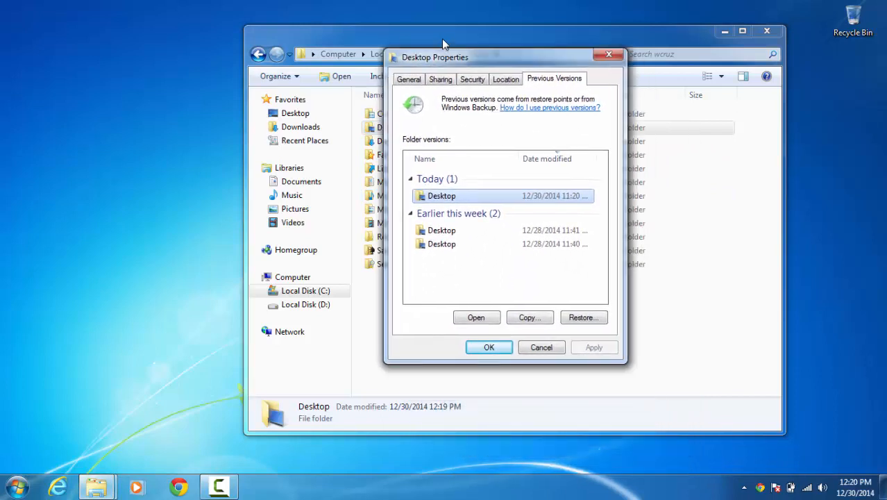
pyautogui.moveTo(444, 57); pyautogui.dragTo(445, 37)
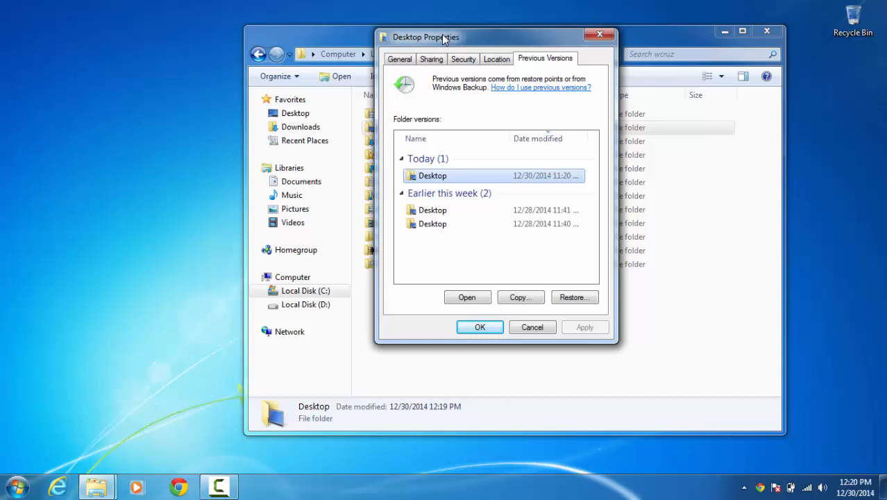
pyautogui.moveTo(455, 202)
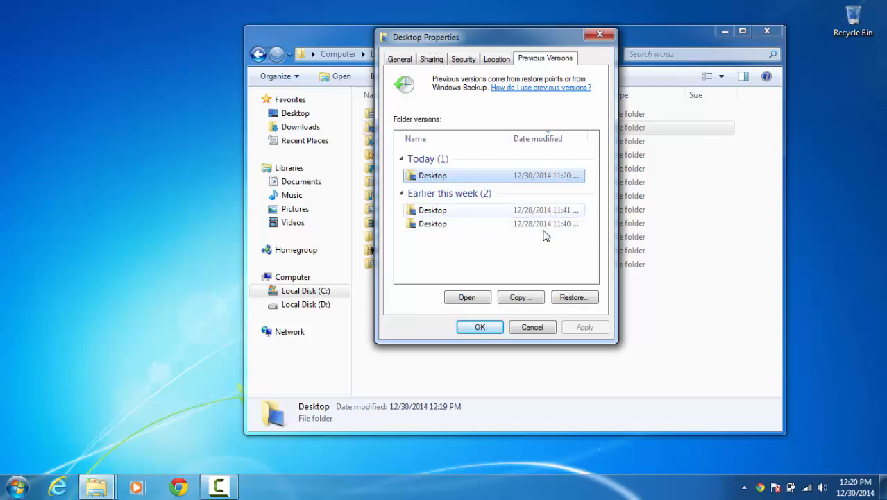
pyautogui.moveTo(541, 251)
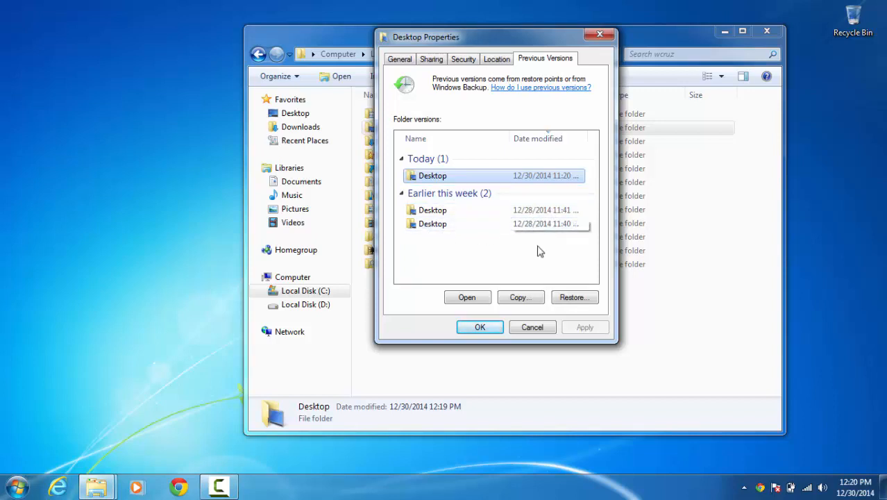
pyautogui.moveTo(451, 187)
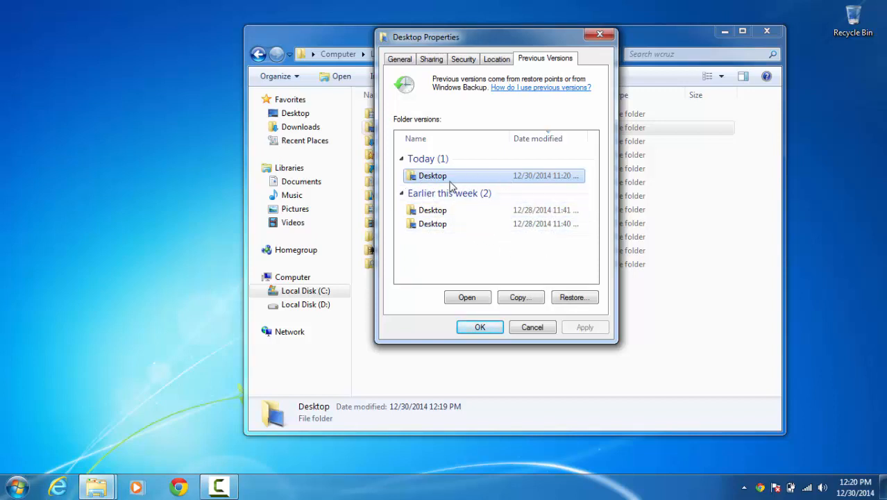
pyautogui.moveTo(585, 182)
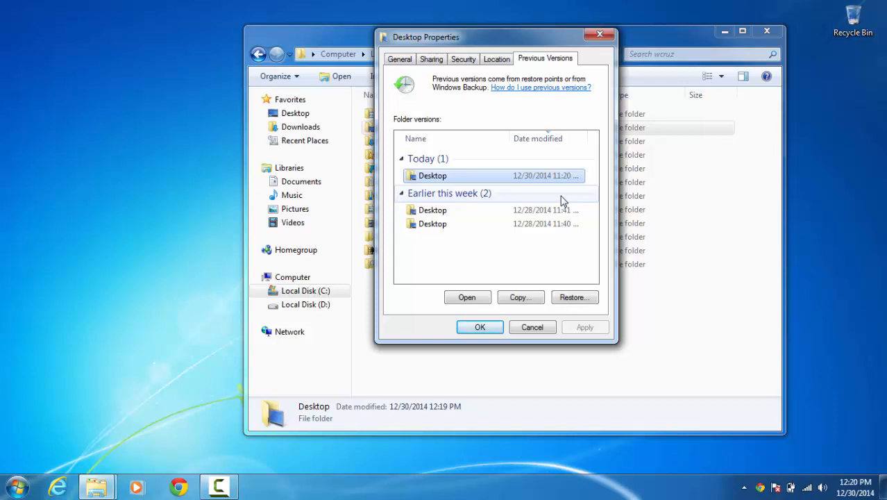
pyautogui.moveTo(568, 200)
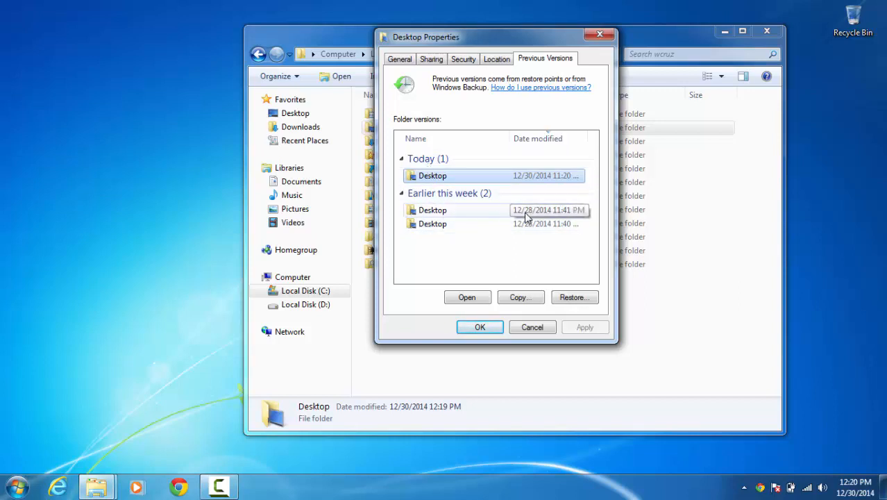
pyautogui.moveTo(543, 215)
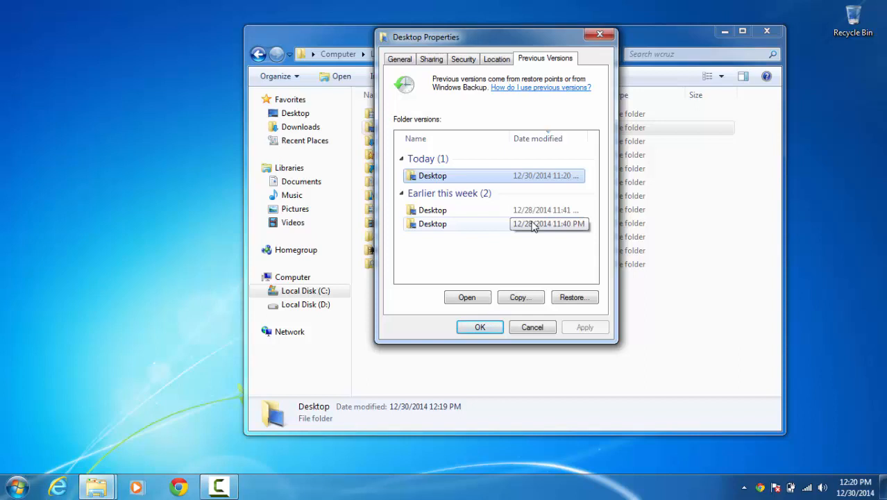
pyautogui.moveTo(434, 175)
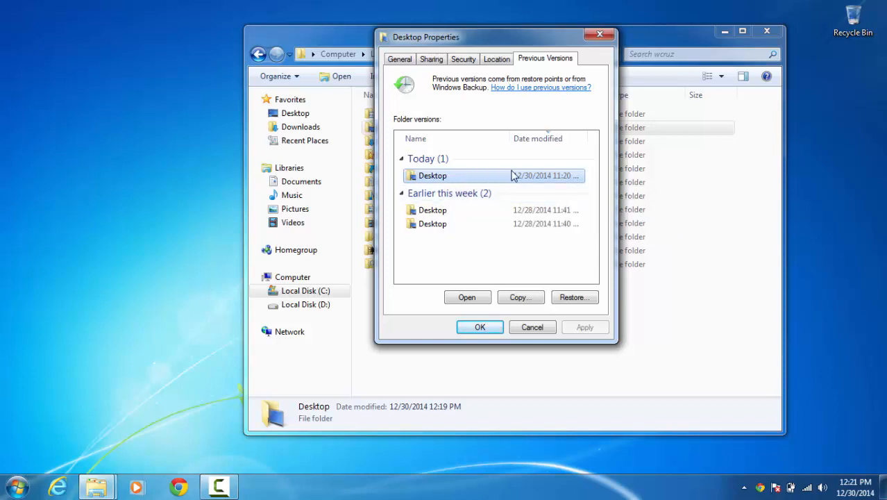
pyautogui.moveTo(788, 458)
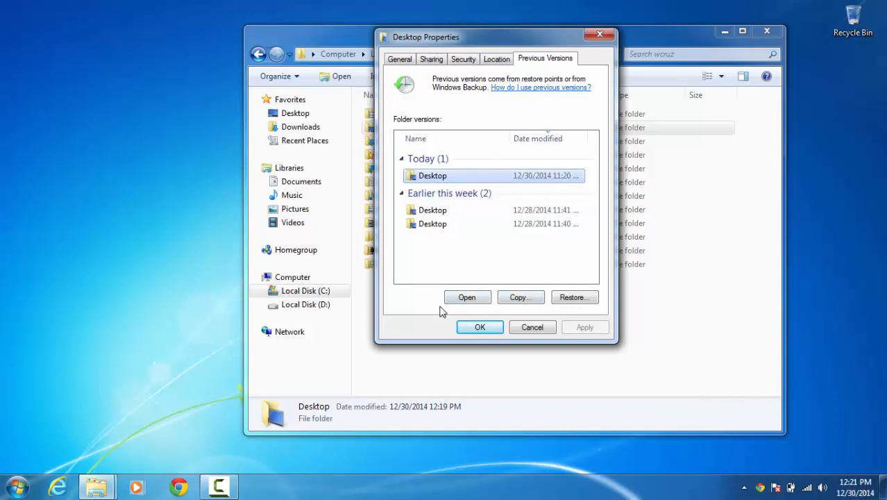
# Restore the Desktop folder's earlier version from today, dismissing the success message and Properties.
pyautogui.click(575, 297)
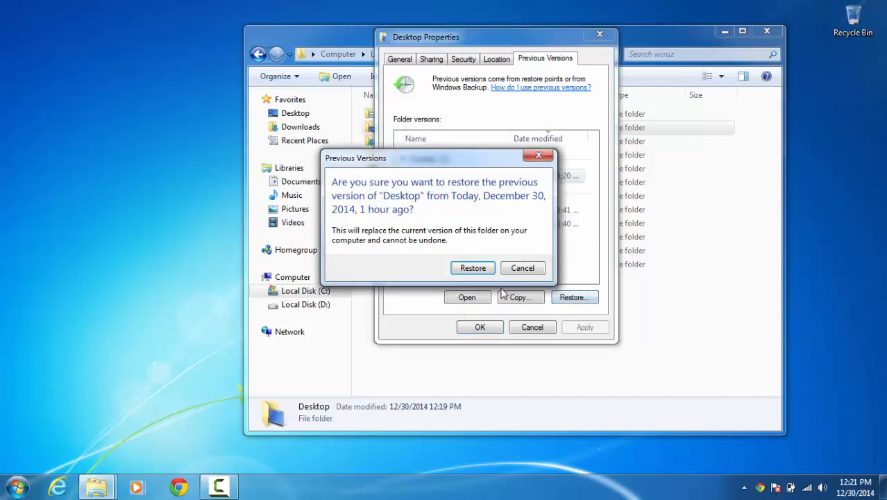
pyautogui.click(523, 268)
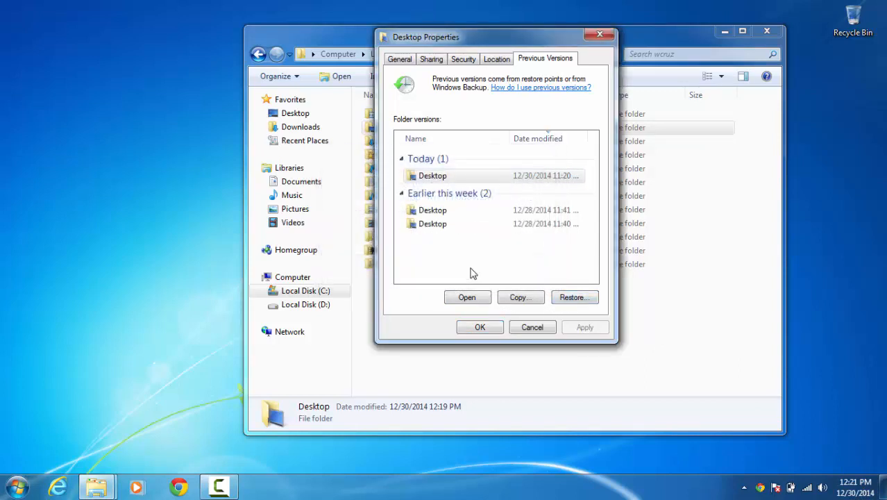
pyautogui.click(574, 298)
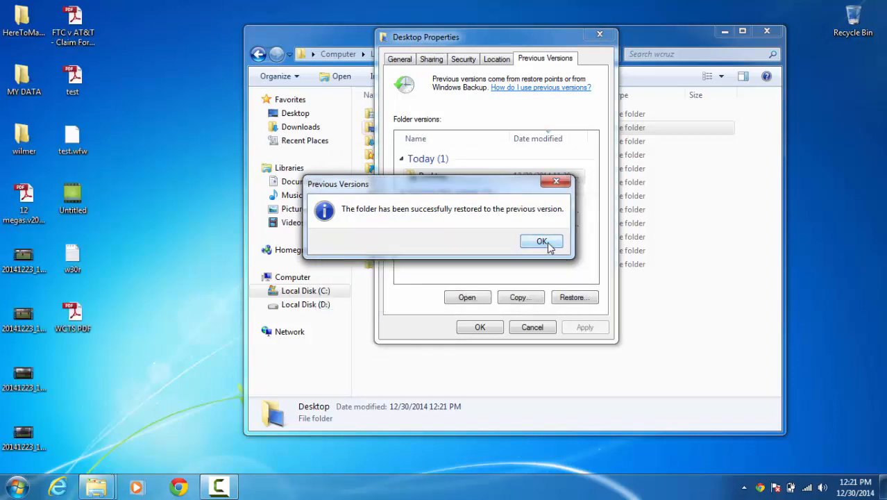
pyautogui.click(542, 241)
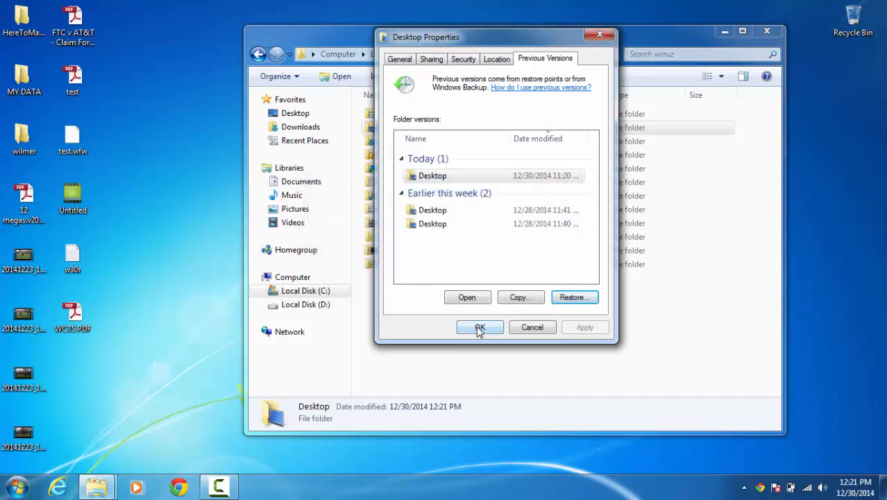
pyautogui.click(479, 327)
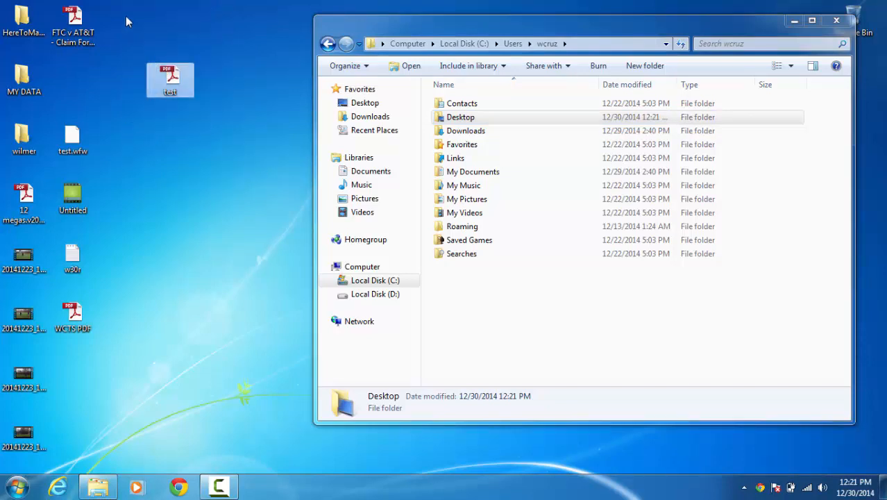
# Go up to Local Disk (C:), view the backup folder, then close Explorer.
pyautogui.click(155, 303)
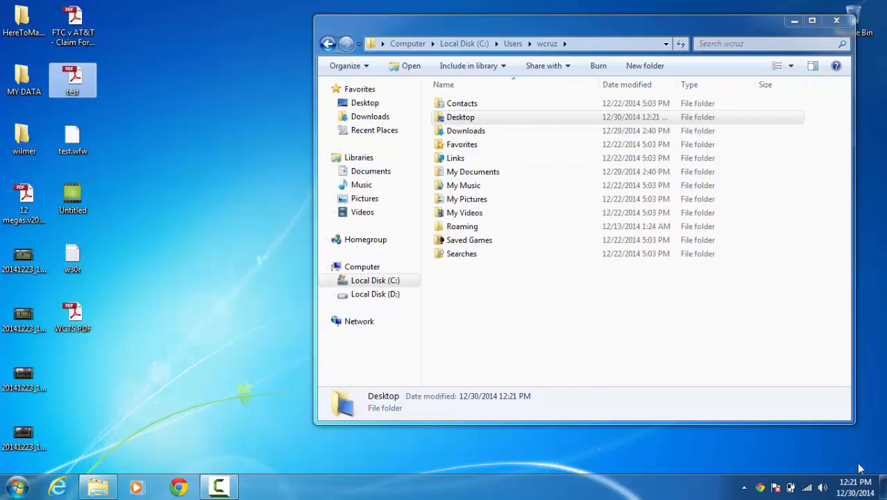
pyautogui.moveTo(741, 407)
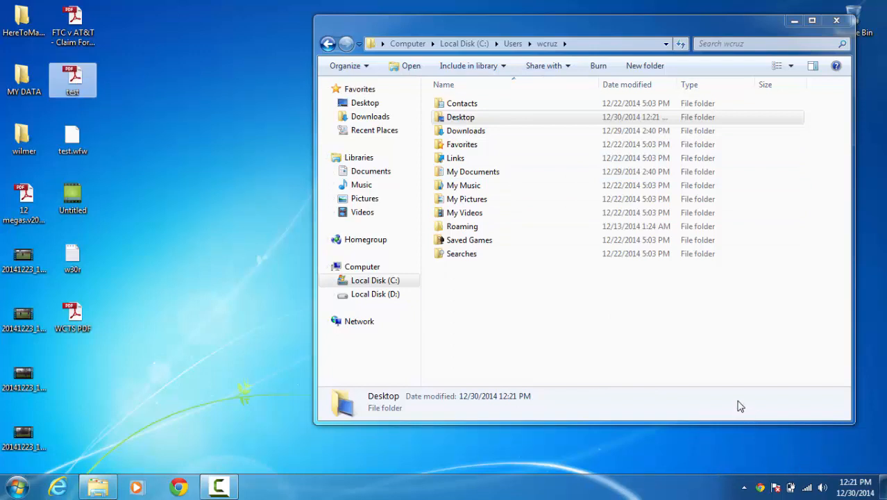
pyautogui.moveTo(542, 362)
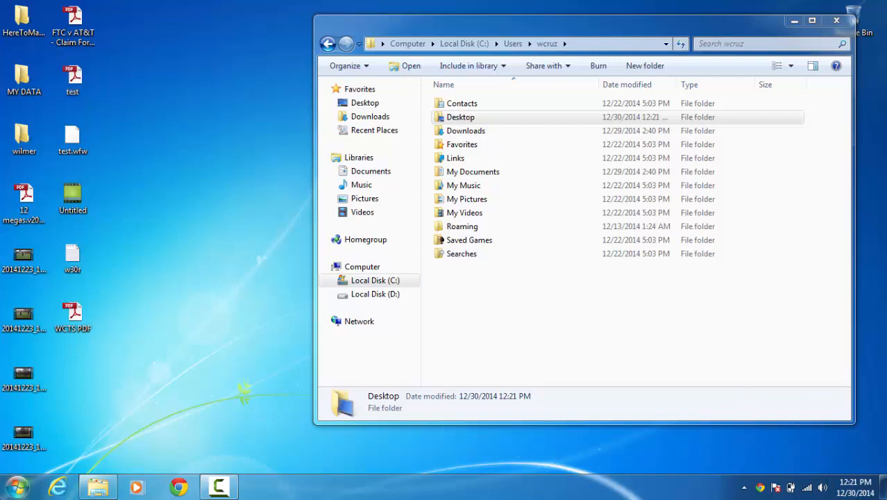
pyautogui.click(16, 476)
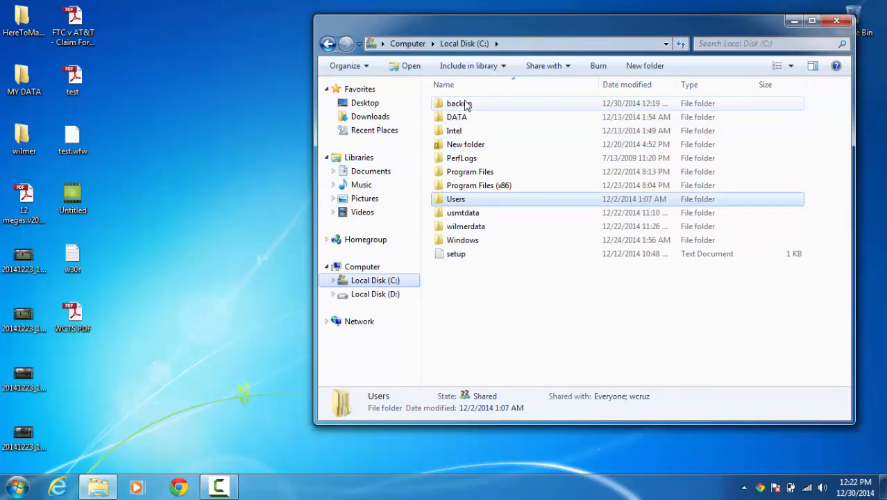
pyautogui.doubleClick(455, 103)
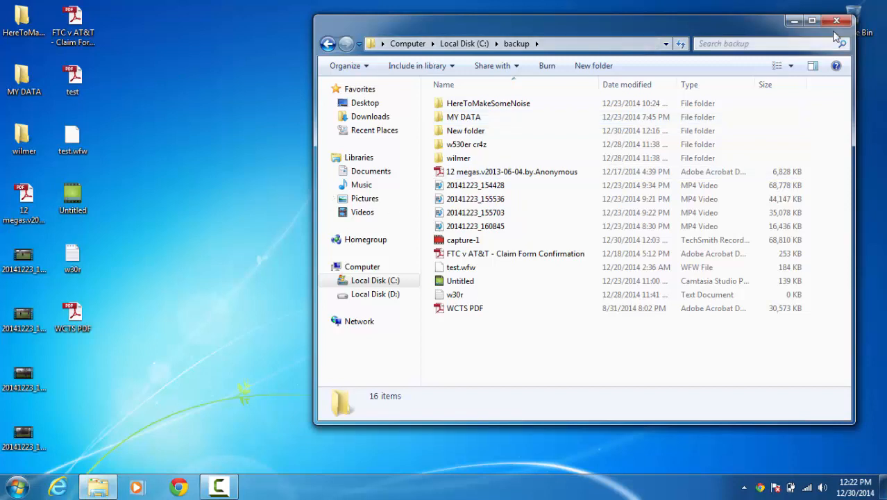
pyautogui.moveTo(148, 6)
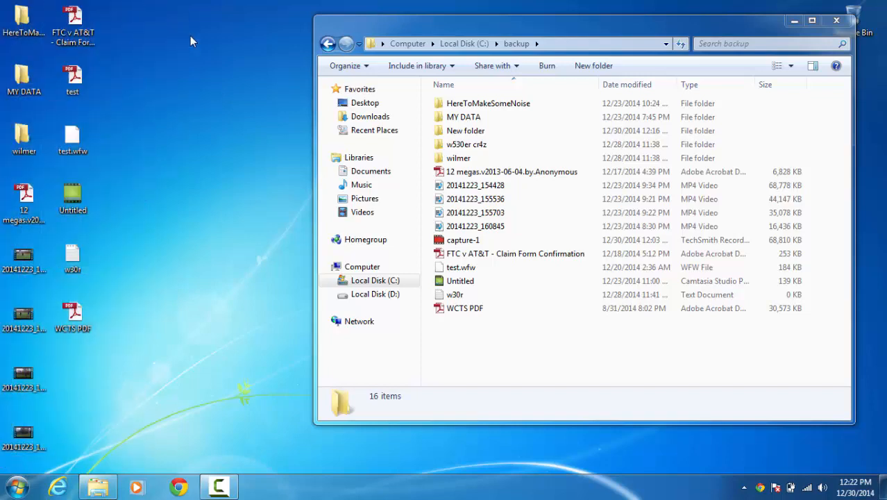
pyautogui.click(464, 308)
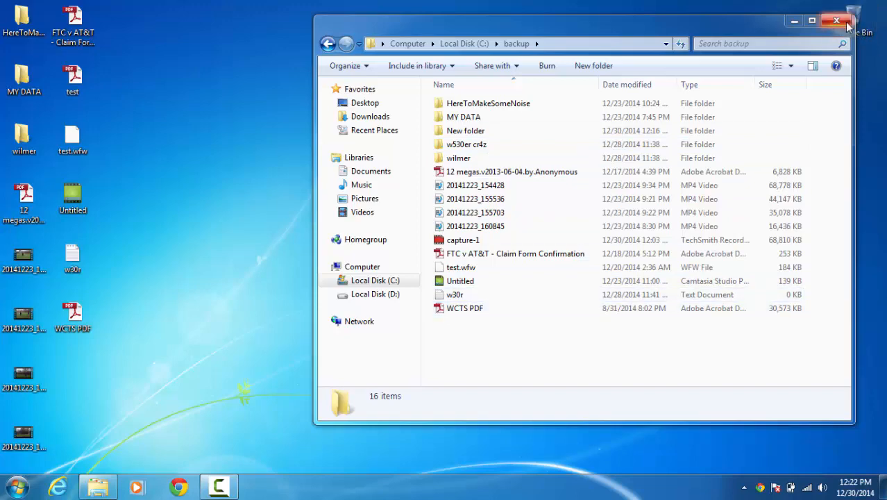
pyautogui.click(837, 19)
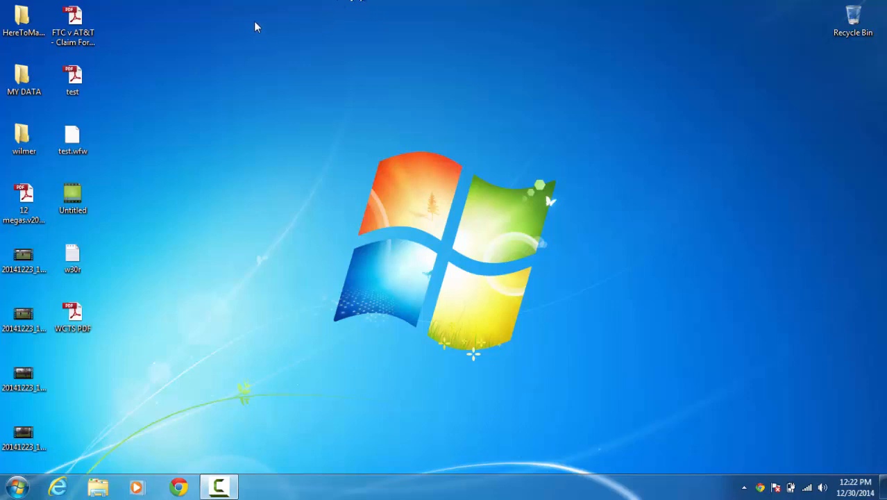
pyautogui.moveTo(156, 212)
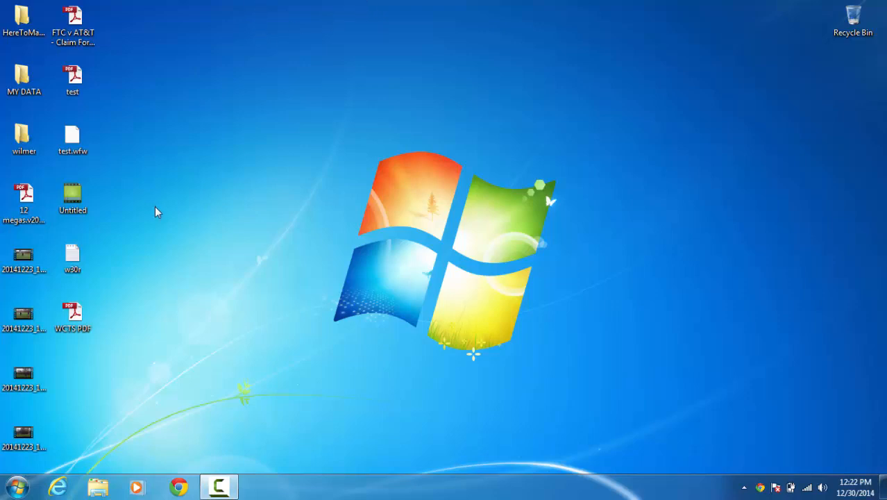